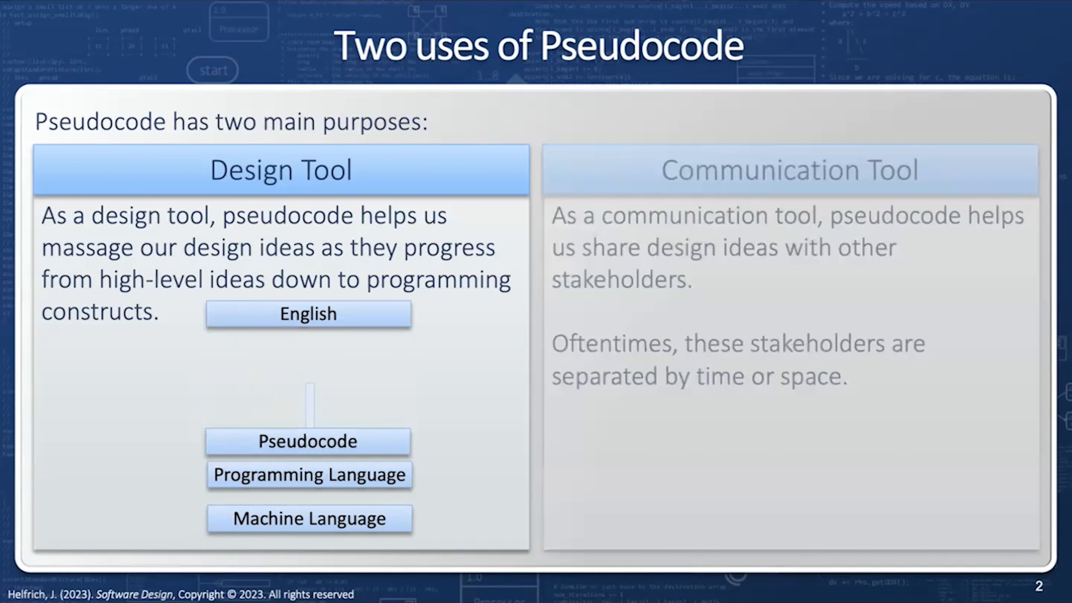
# Move the cursor to the end of the get_authentication def line to begin the docstring
pyautogui.press('Right')
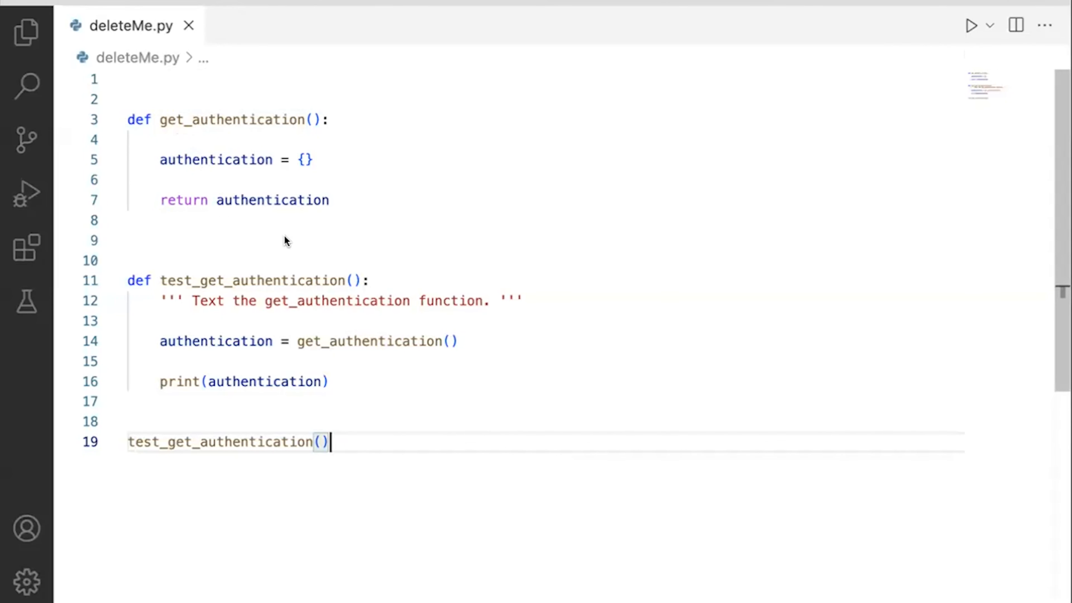
pyautogui.moveTo(215, 119)
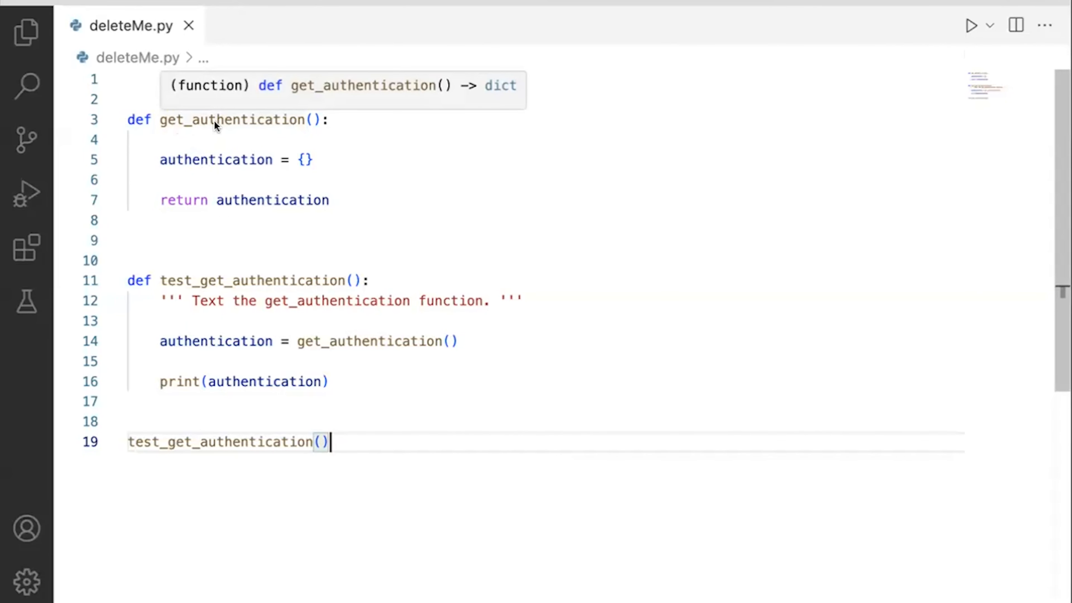
pyautogui.moveTo(246, 260)
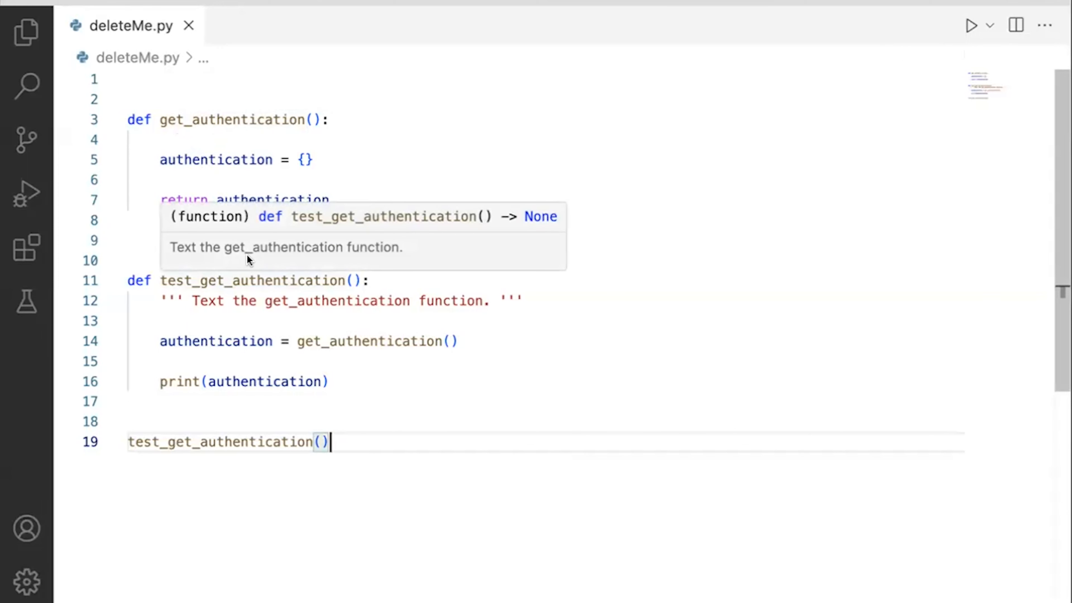
pyautogui.moveTo(407, 163)
pyautogui.write("'''''")
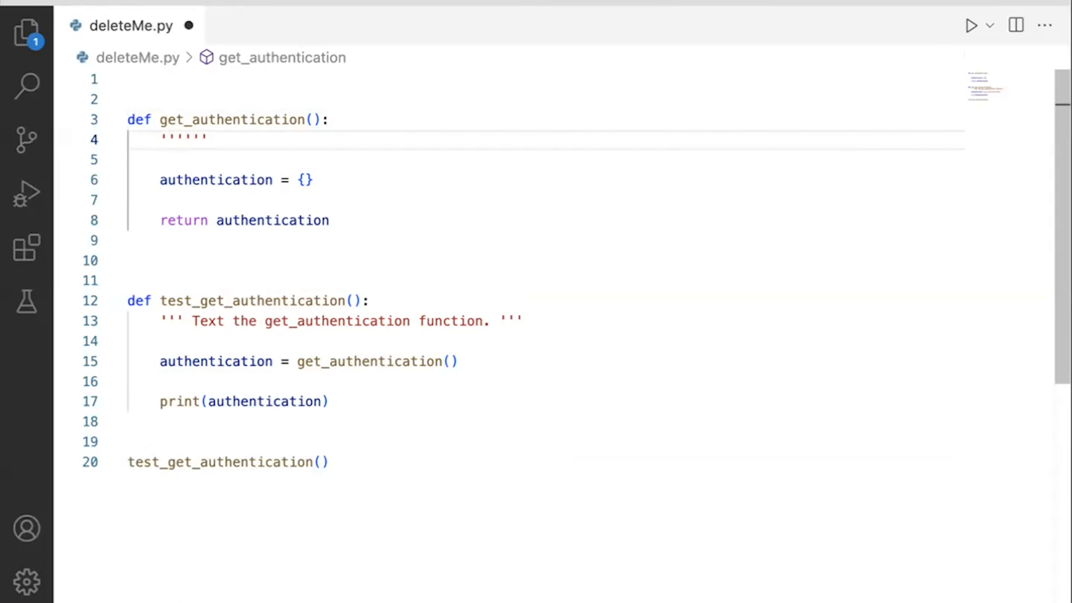
# Write the 'Get Authentication' docstring about extracting the two lists, then begin the '# Open the' comment
pyautogui.write('Get Authentication')
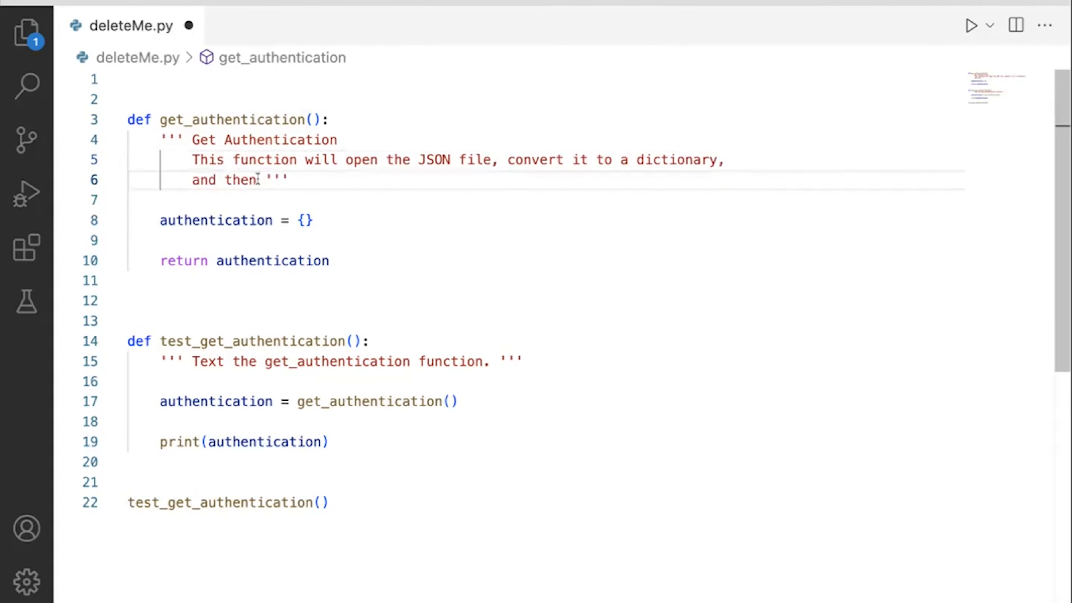
pyautogui.write('extract the two lists,')
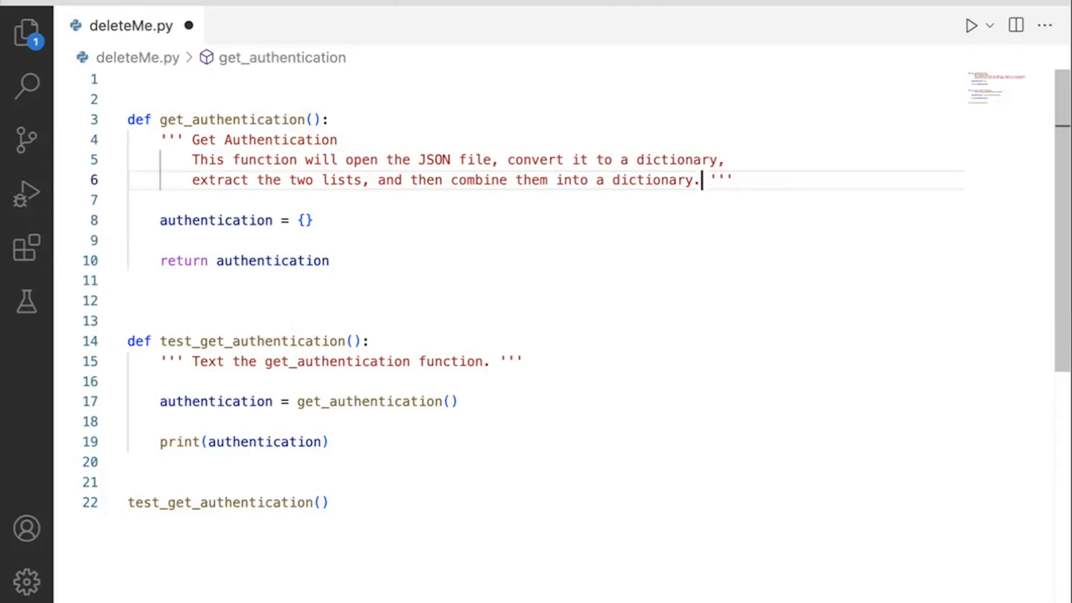
pyautogui.write('# Open the JSON file.')
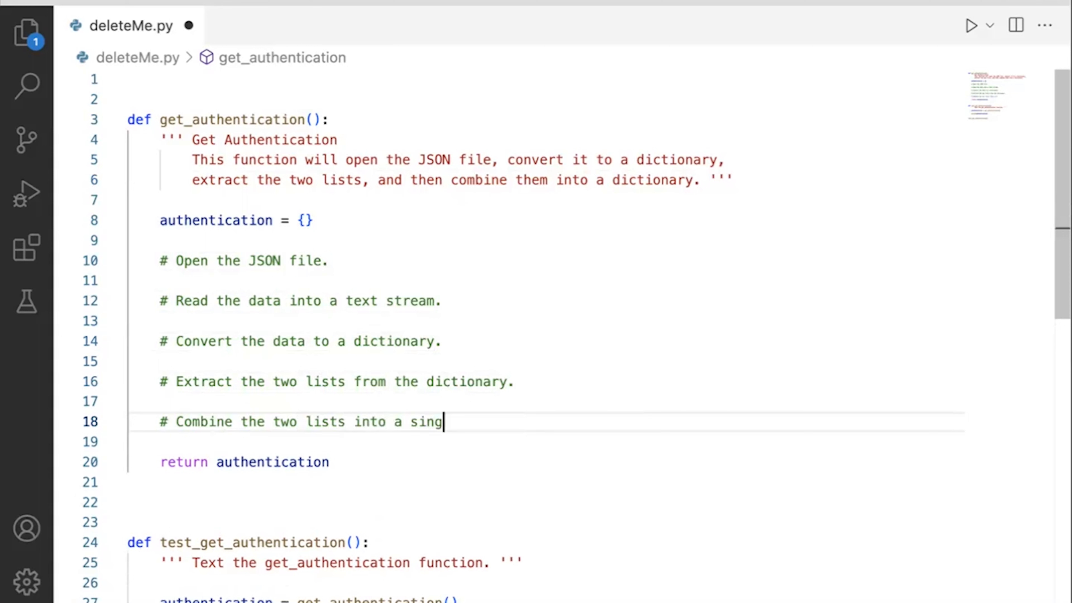
# Finish the fifth comment as a username:password dictionary and return to the Open the JSON file comment
pyautogui.write('le username:password')
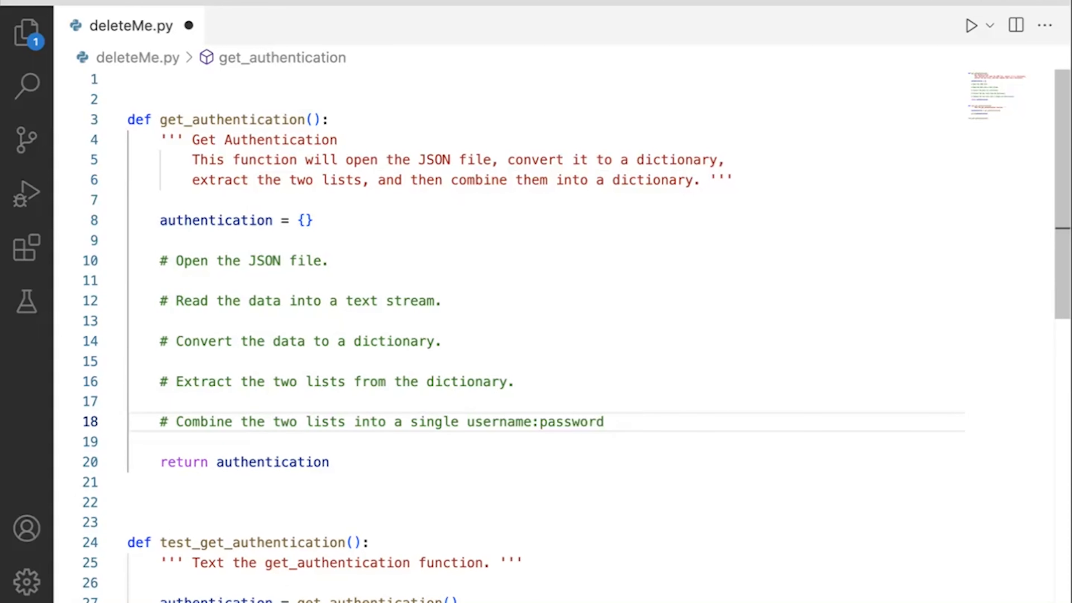
pyautogui.write('dictionary.')
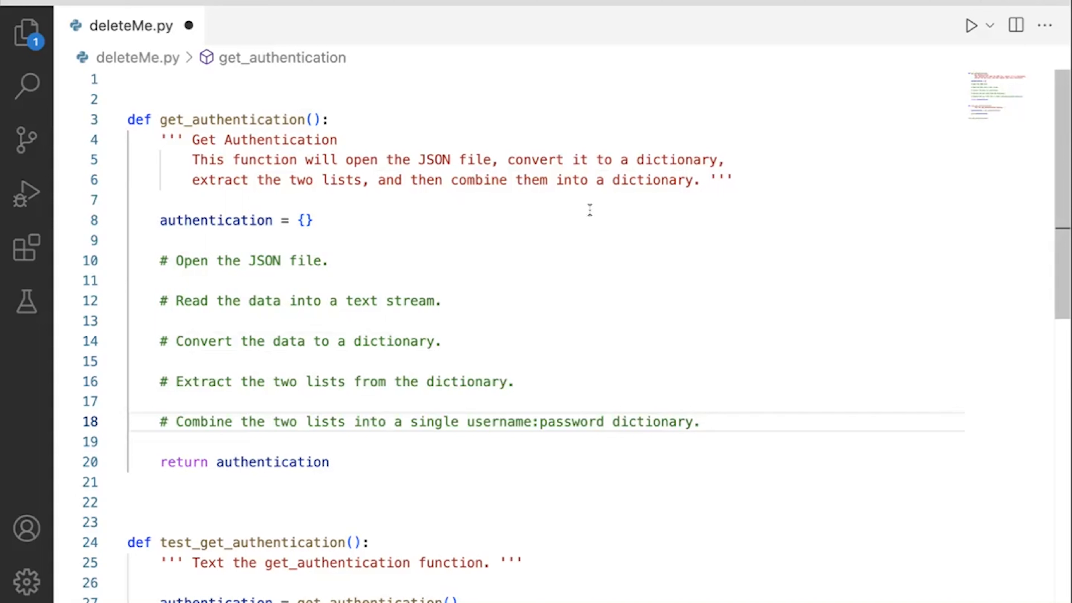
pyautogui.moveTo(607, 188)
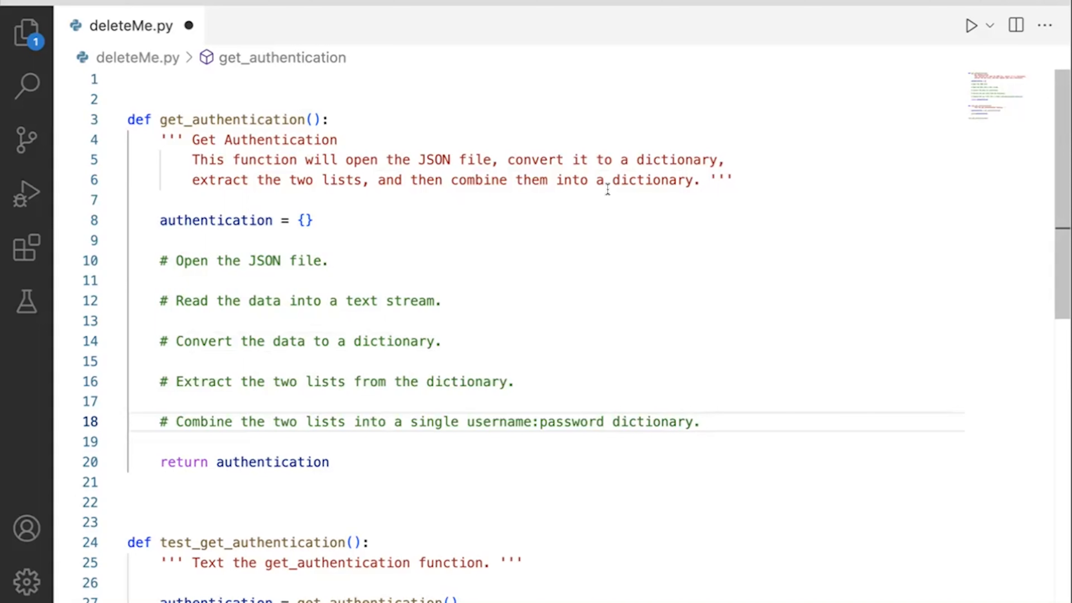
pyautogui.moveTo(305, 402)
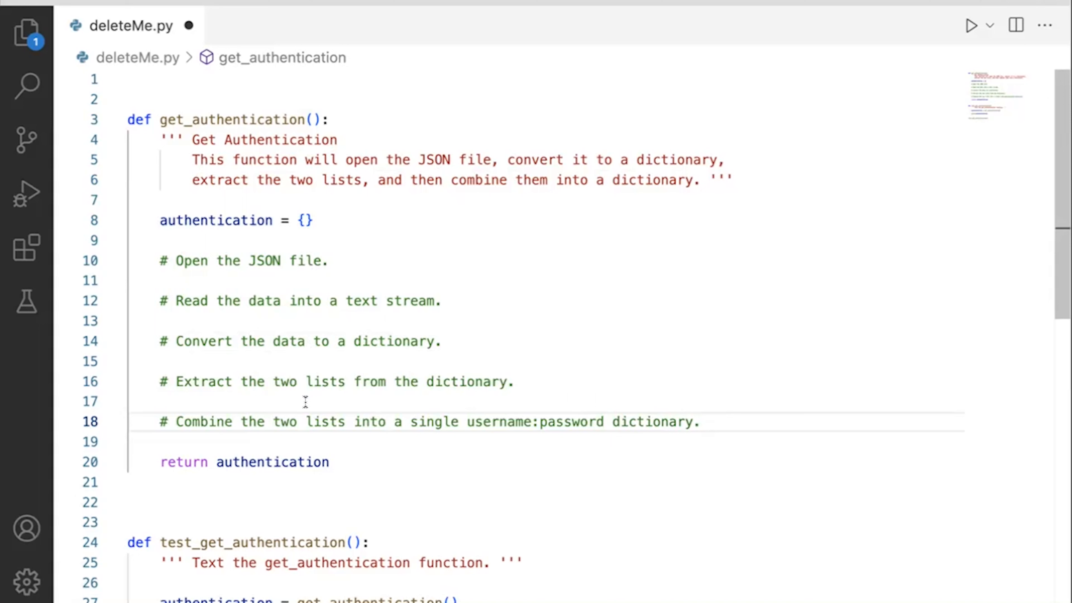
pyautogui.click(376, 261)
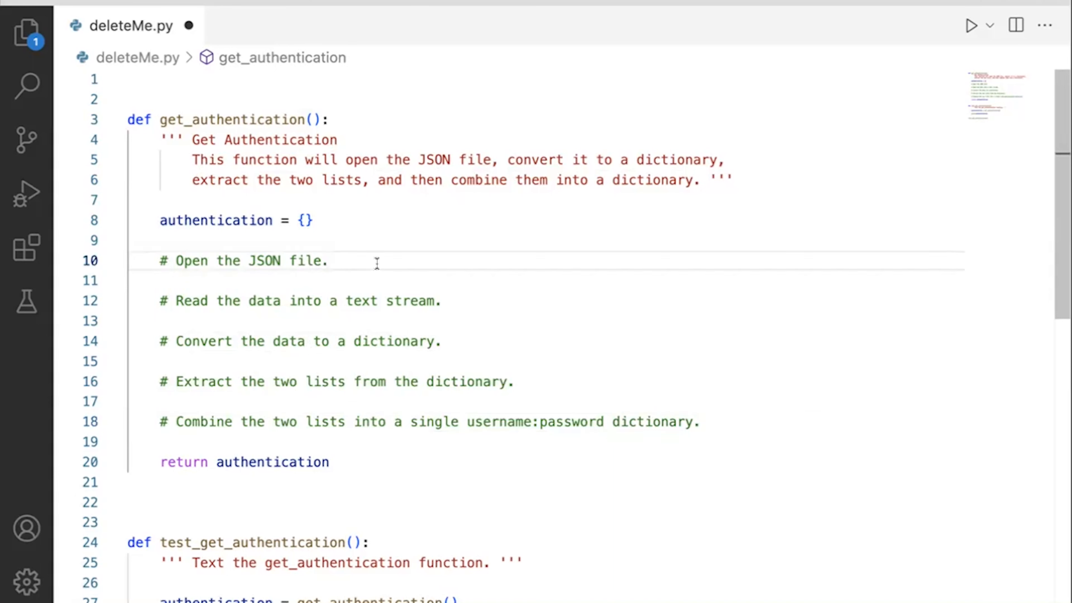
# Write pseudocode for opening the file in a TRY/EXCEPT block, reading data and json.loads(data_text)
pyautogui.write('# With a TRY')
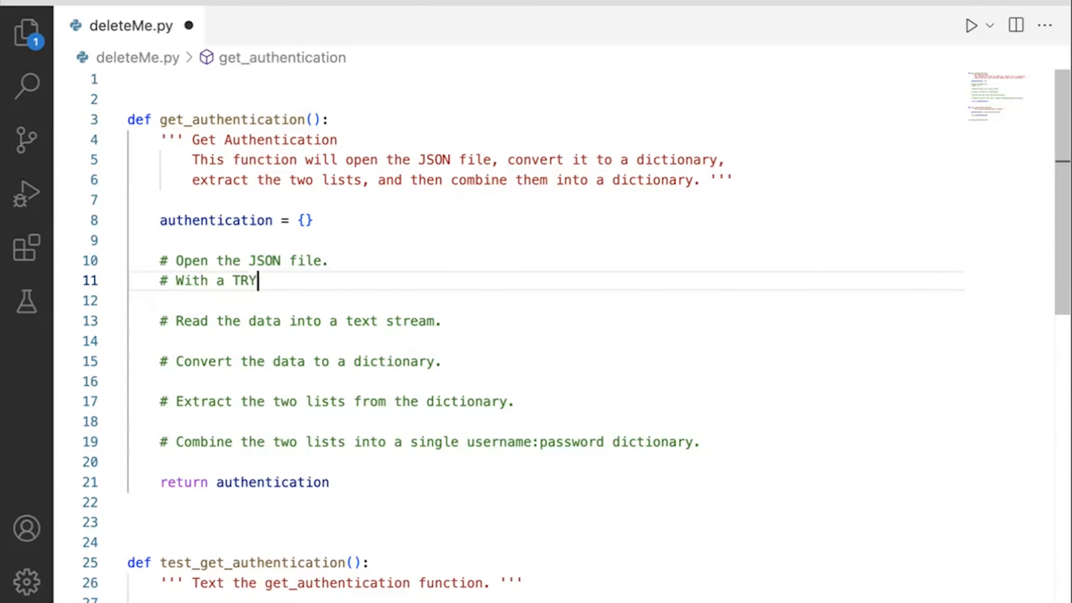
pyautogui.write('/EXCEPT block,')
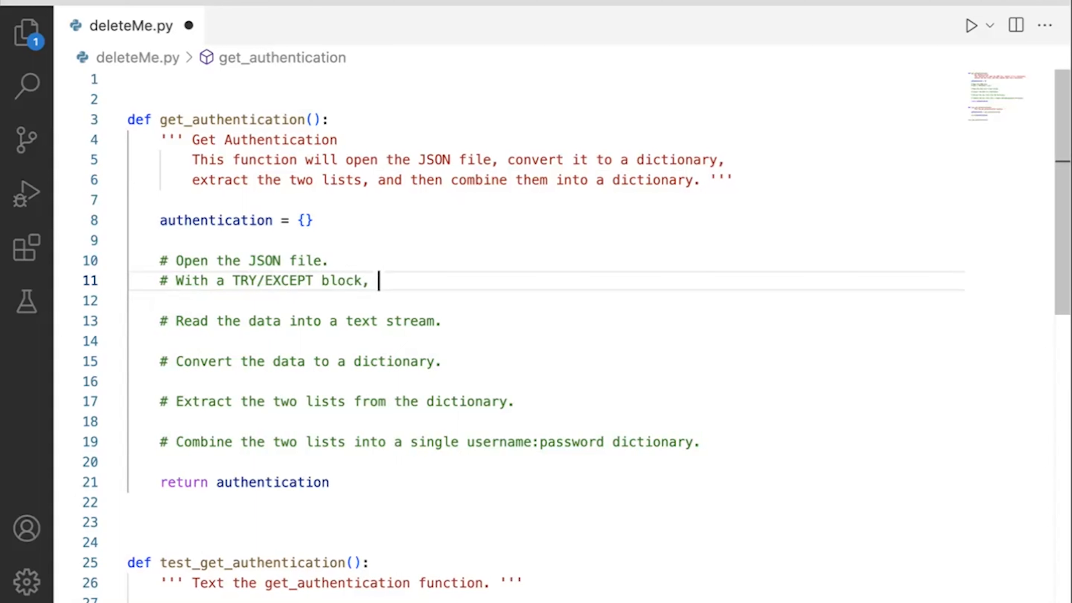
pyautogui.write('open the file into a file handle FILE')
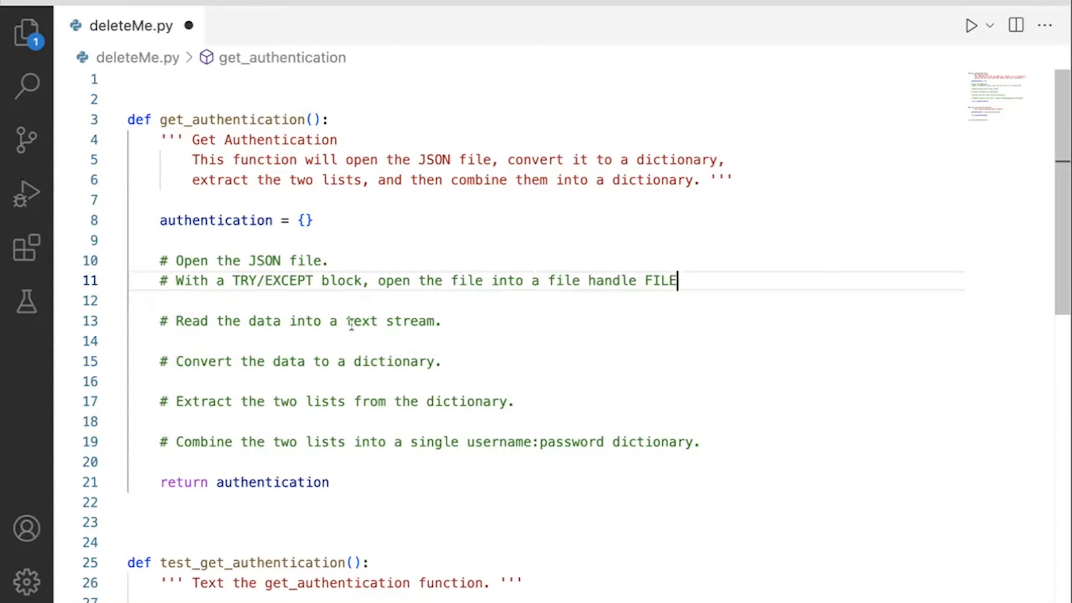
pyautogui.write('# data <')
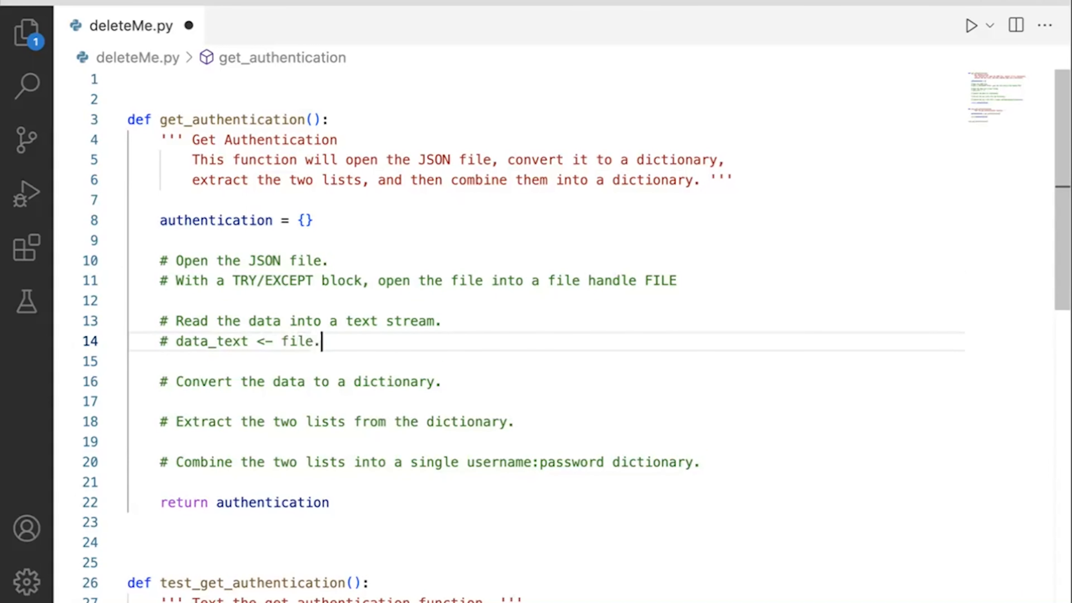
pyautogui.write('read()')
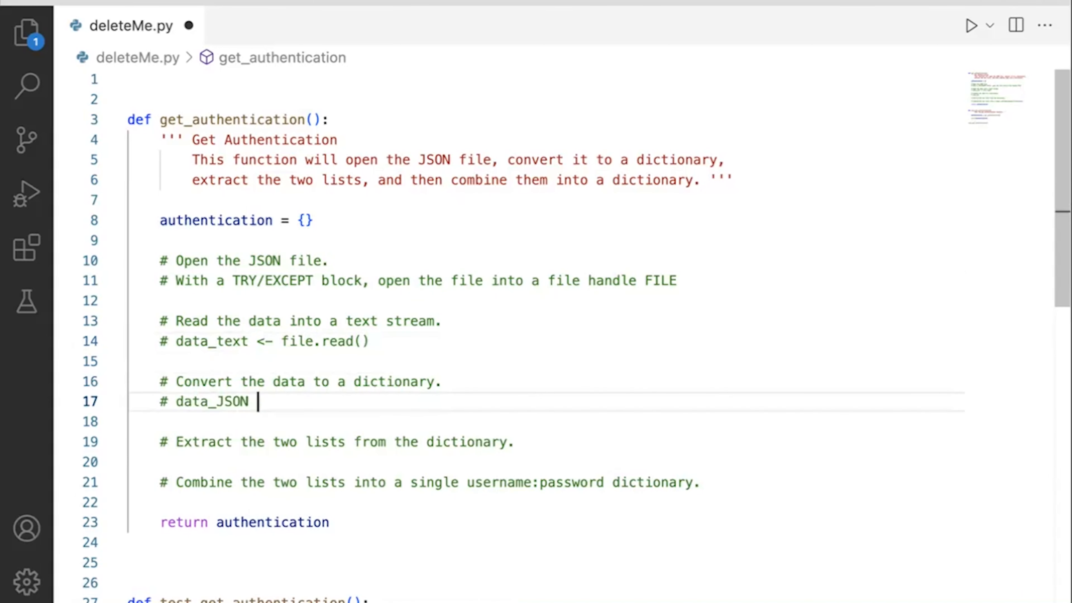
pyautogui.write('<- json.loads(data_text)')
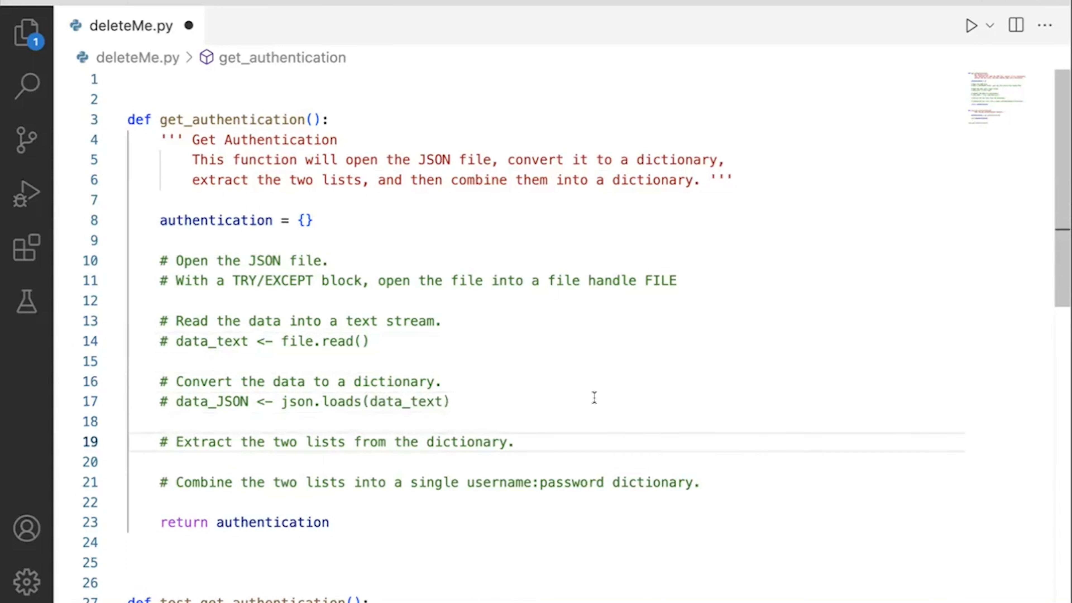
# Write pseudocode extracting usernames and passwords from data_JSON and zipping them into authentication
pyautogui.write('# usernames <- data')
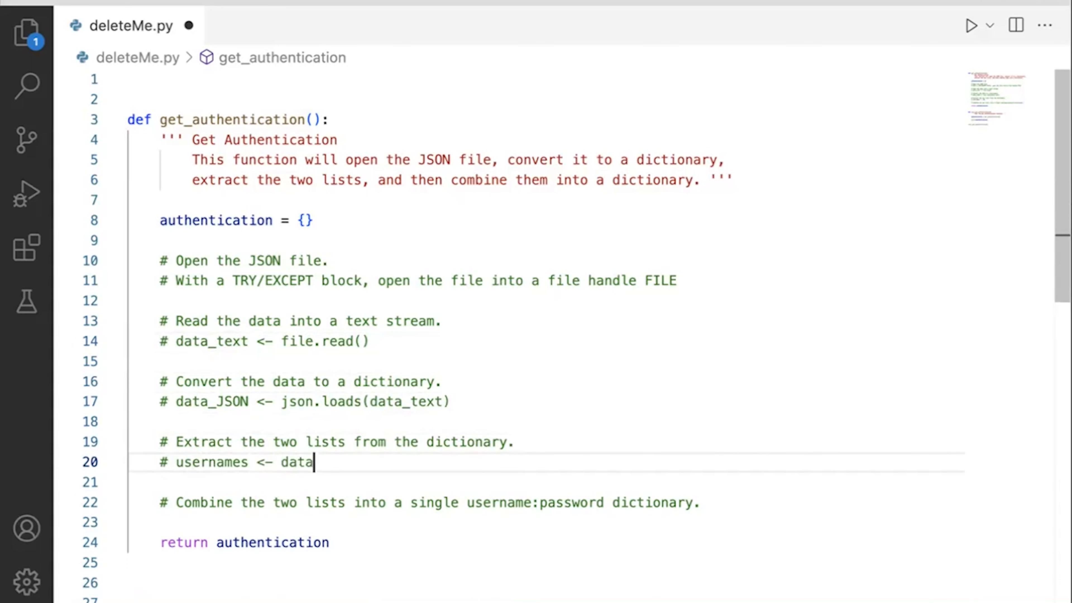
pyautogui.write('_JSON["username"]')
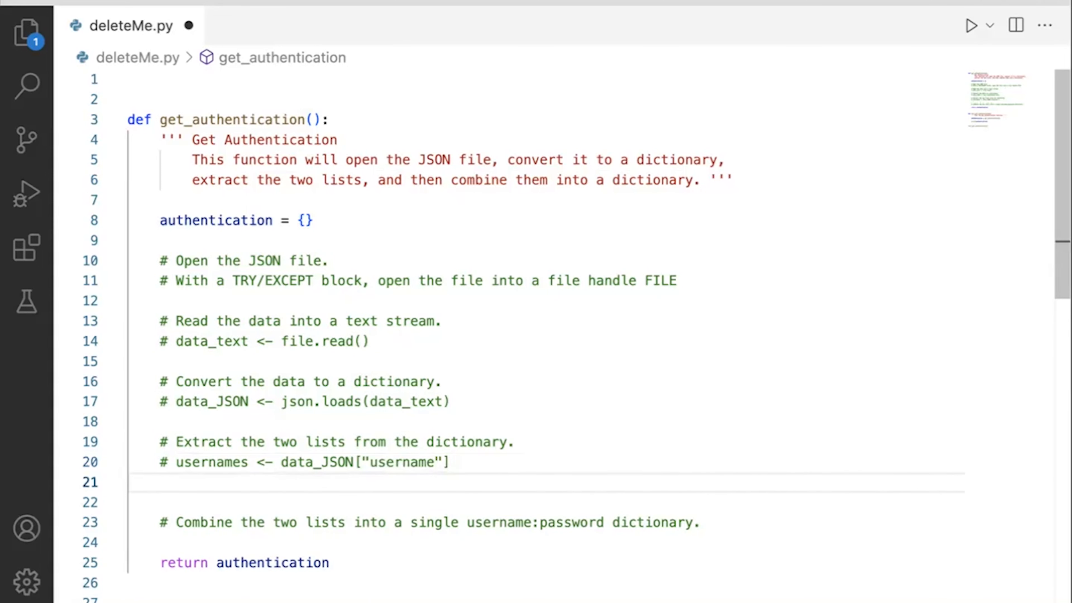
pyautogui.write('# passwords <- data_JSOM[""]')
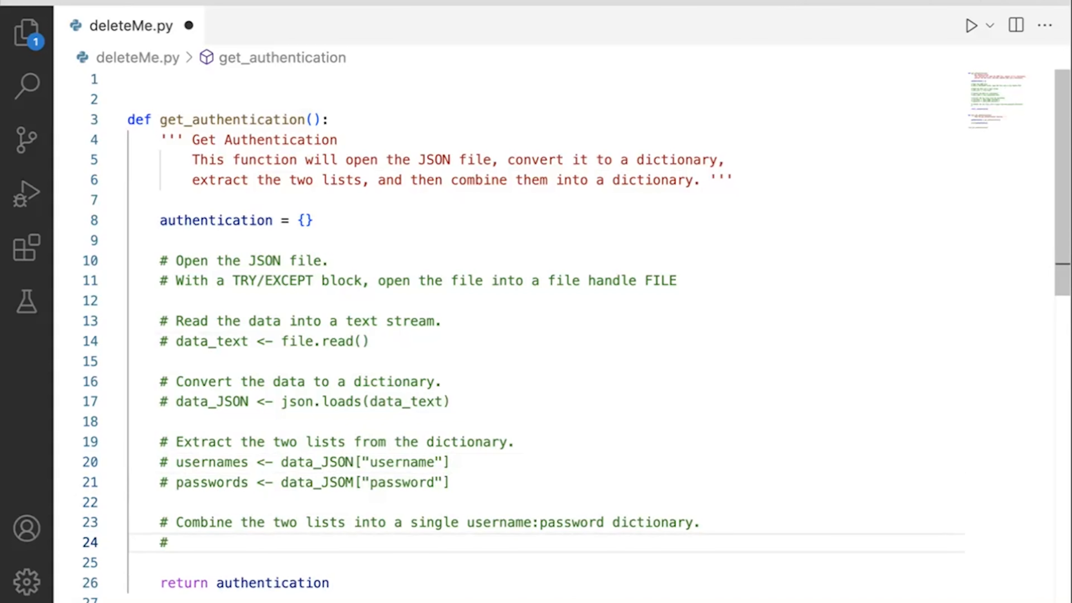
pyautogui.write('authentiation <- zip()')
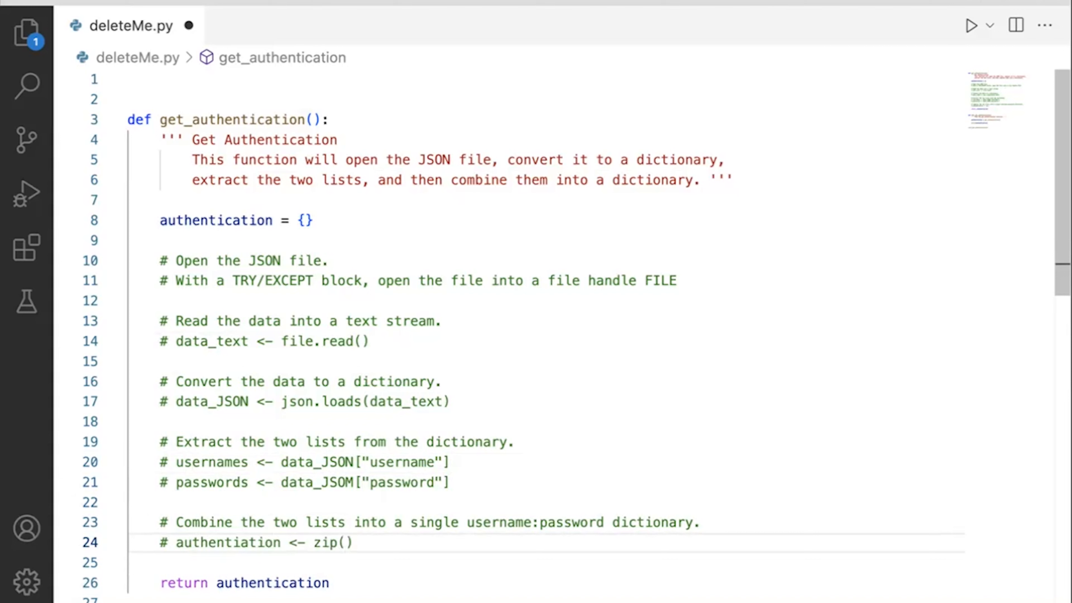
pyautogui.write('usernames, passwords')
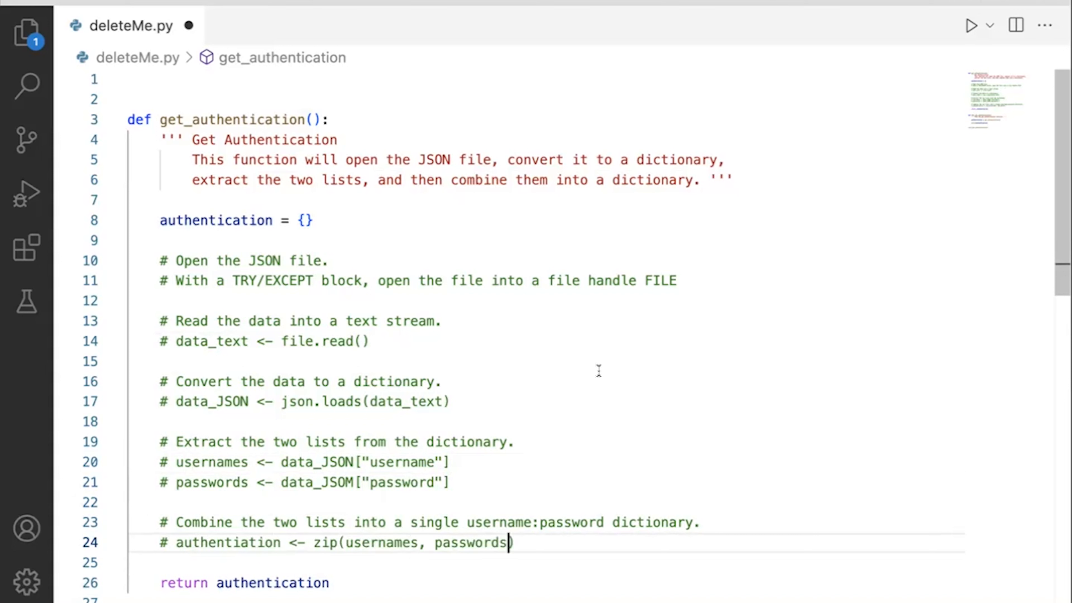
pyautogui.doubleClick(251, 261)
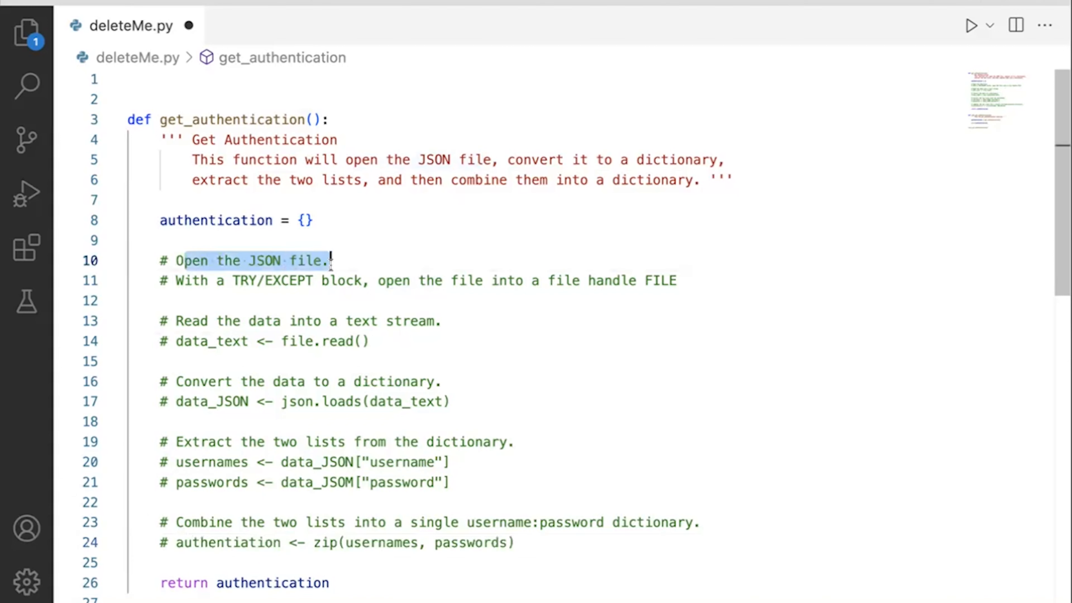
pyautogui.click(315, 280)
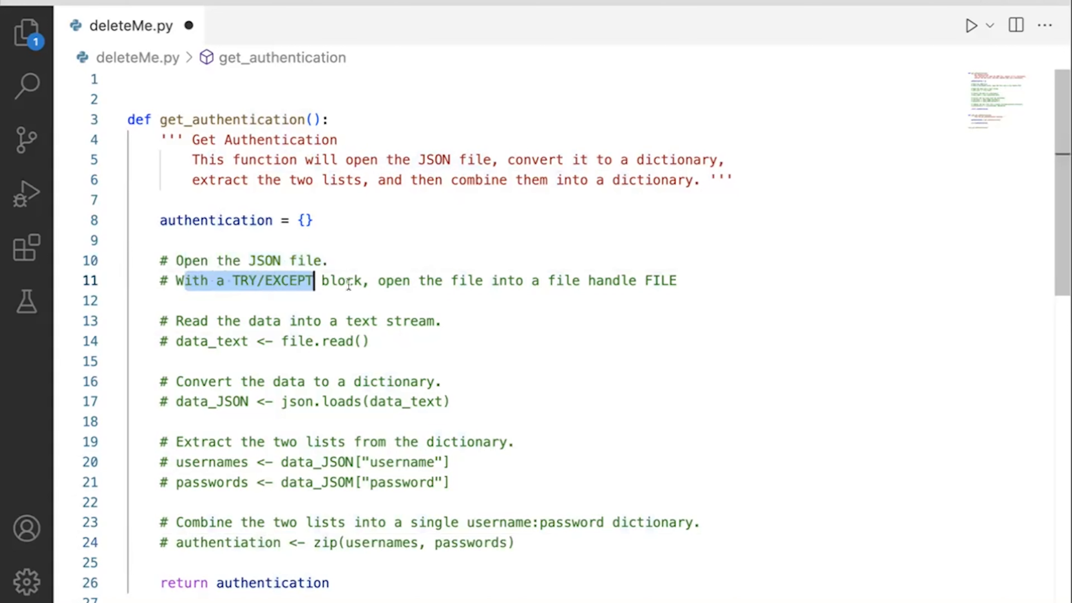
pyautogui.moveTo(314, 280); pyautogui.dragTo(515, 280)
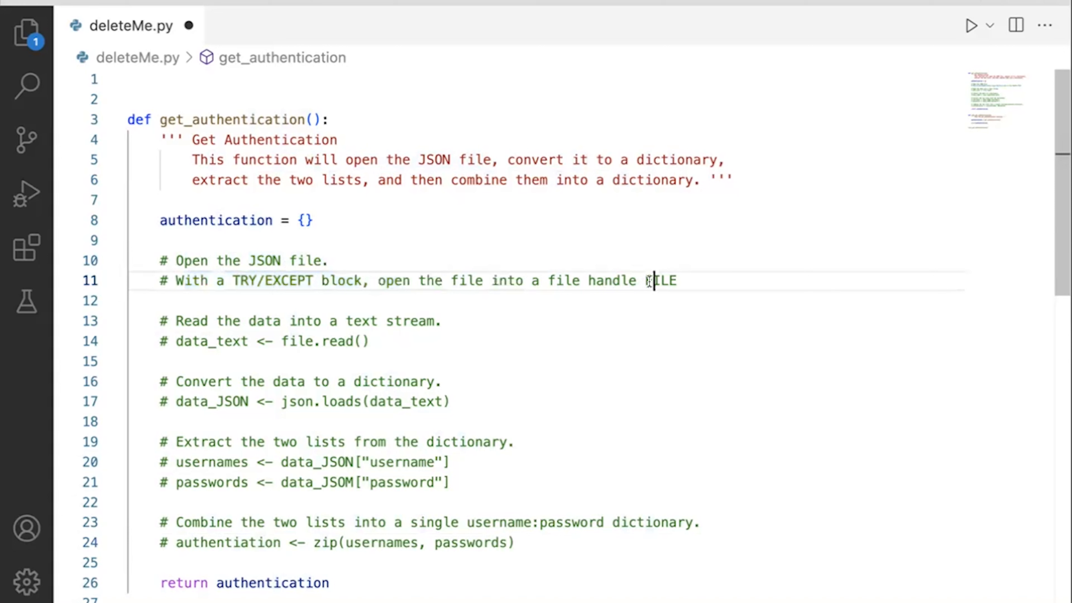
pyautogui.moveTo(175, 321); pyautogui.dragTo(435, 322)
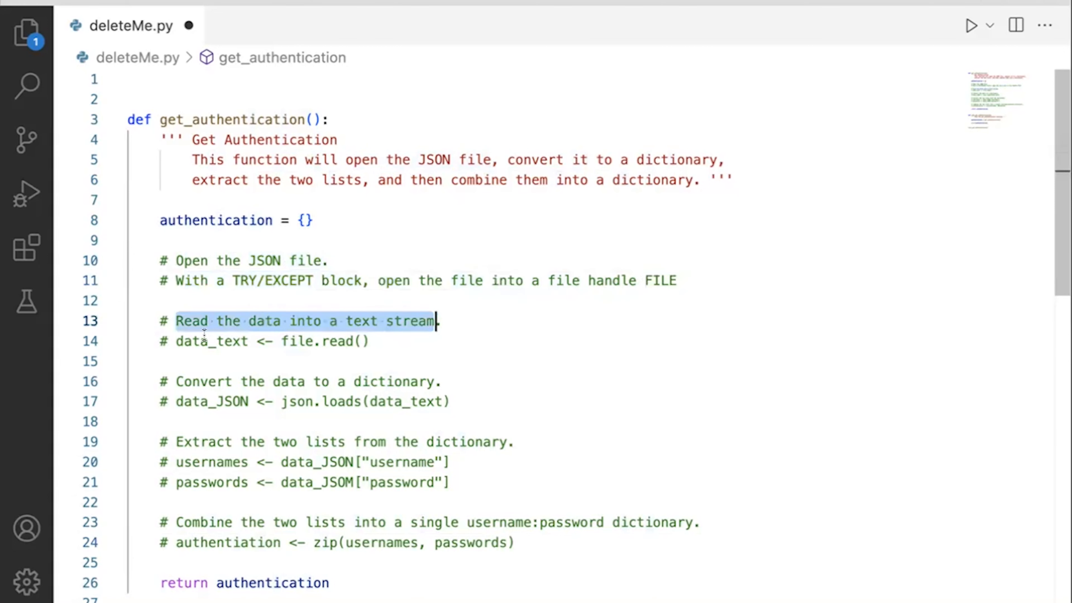
pyautogui.click(306, 341)
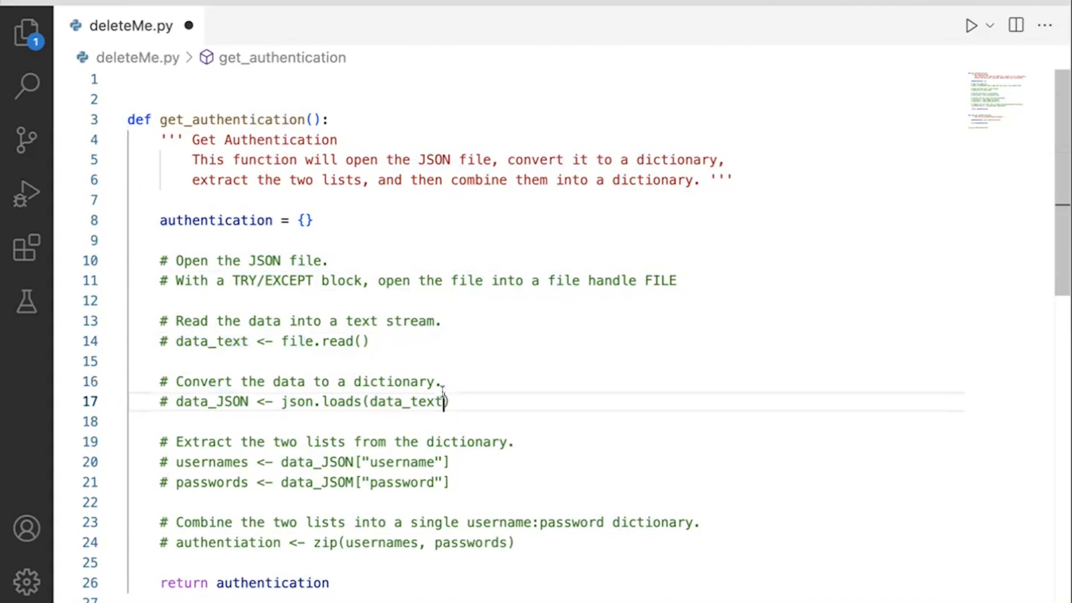
pyautogui.doubleClick(328, 401)
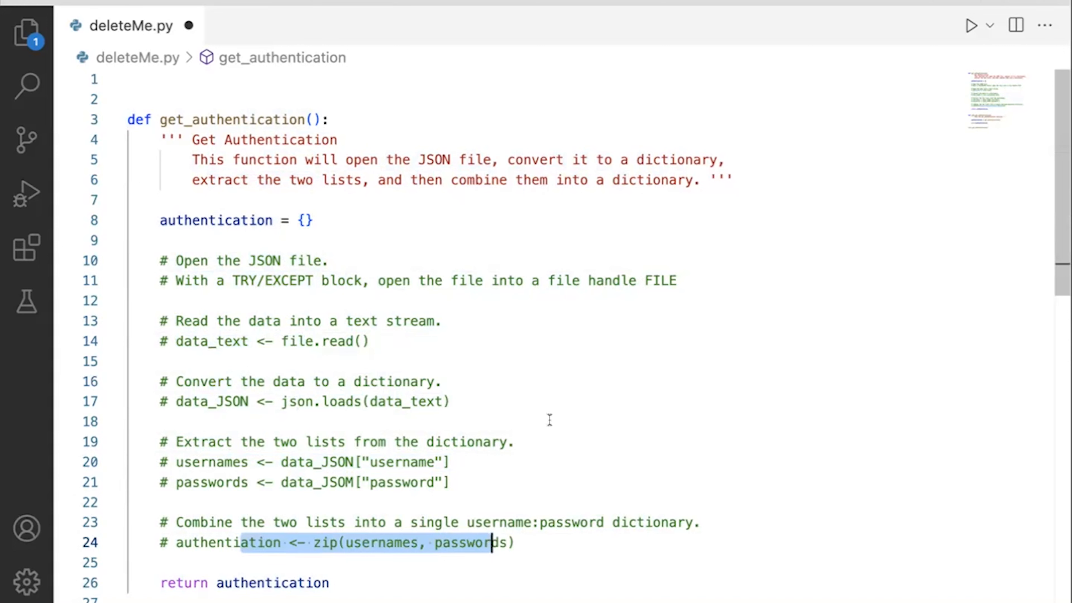
pyautogui.write('try:')
pyautogui.write('print("Unable ')
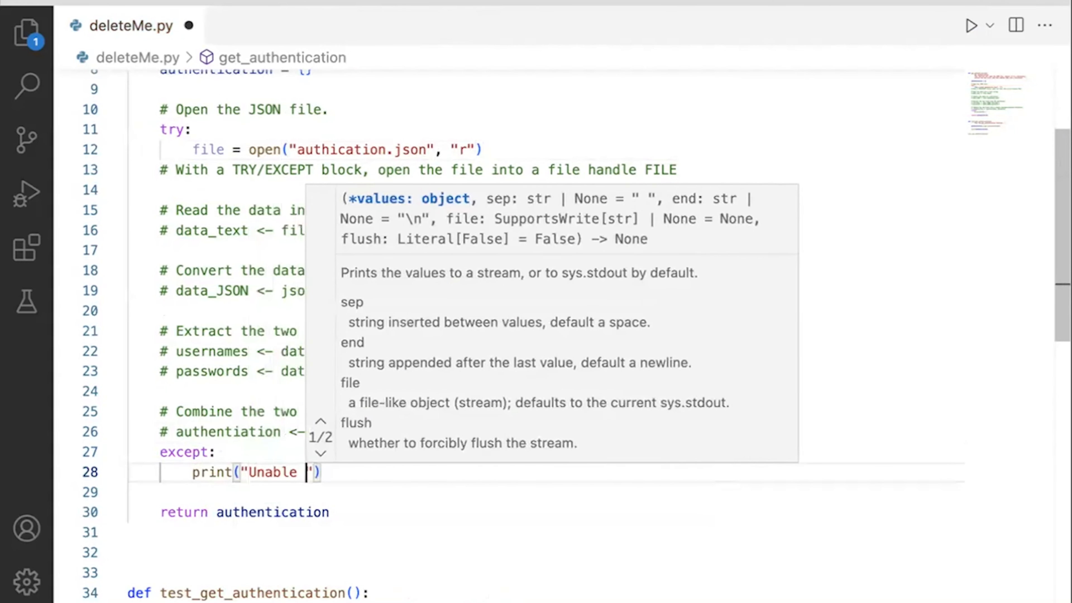
# Replace pseudocode with real code: data_text = file.read(), usernames = data_JSON["username"], authentication = zip(usernames, passwords)
pyautogui.write('data_text = file.read();')
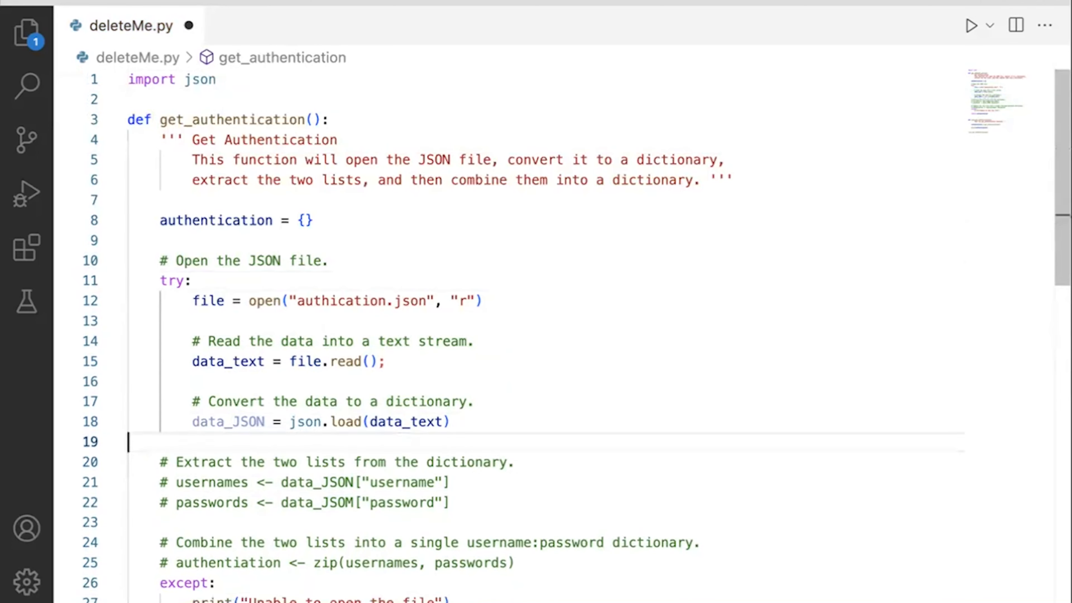
pyautogui.write('usernames = data_JSON["username"]')
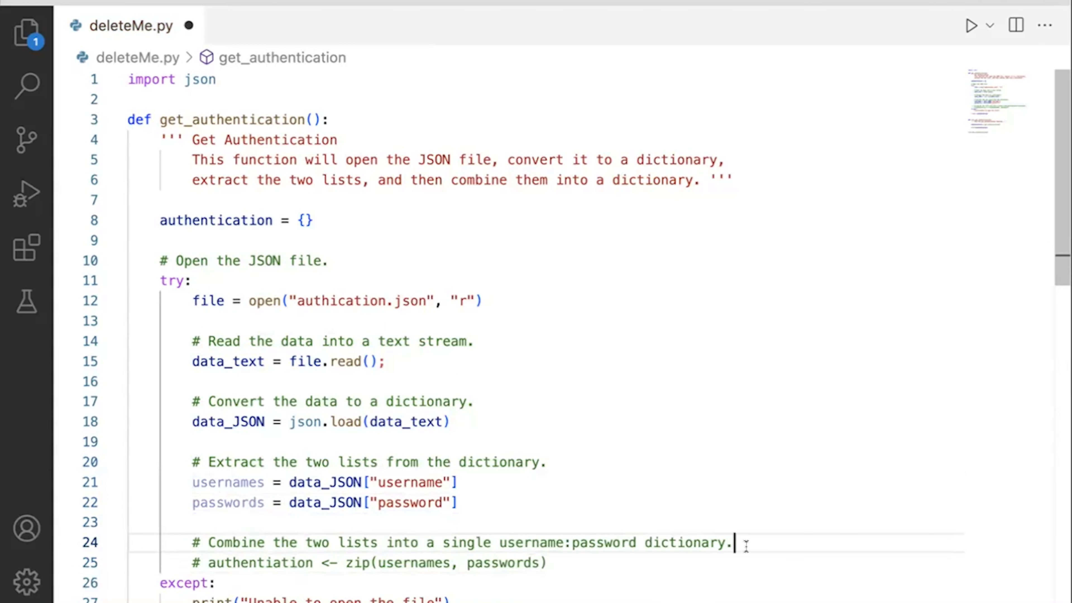
pyautogui.write('authentication = zip(usernames, passwords)')
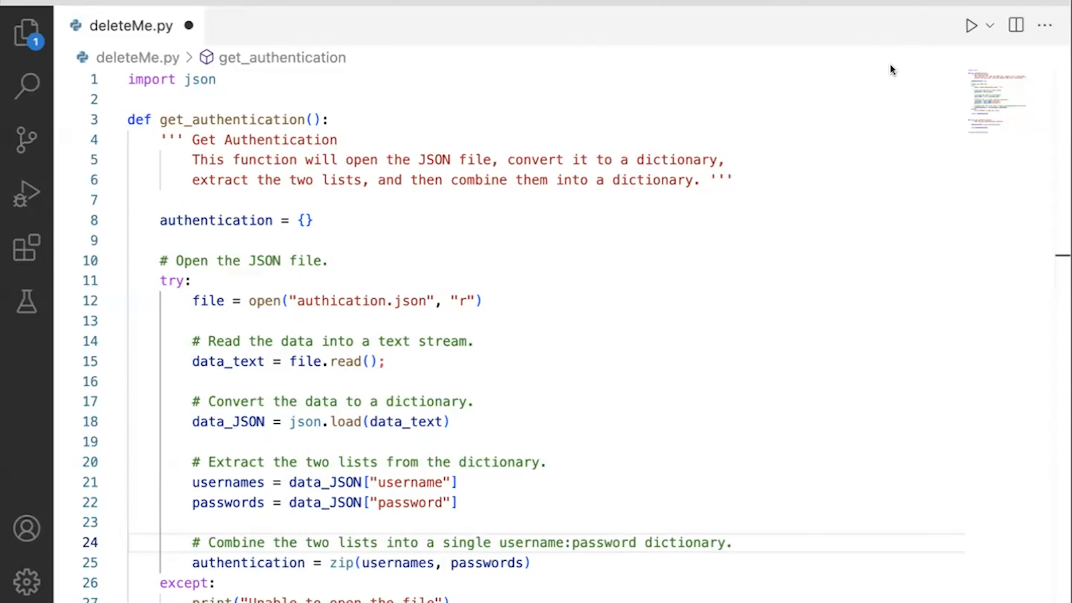
pyautogui.doubleClick(222, 341)
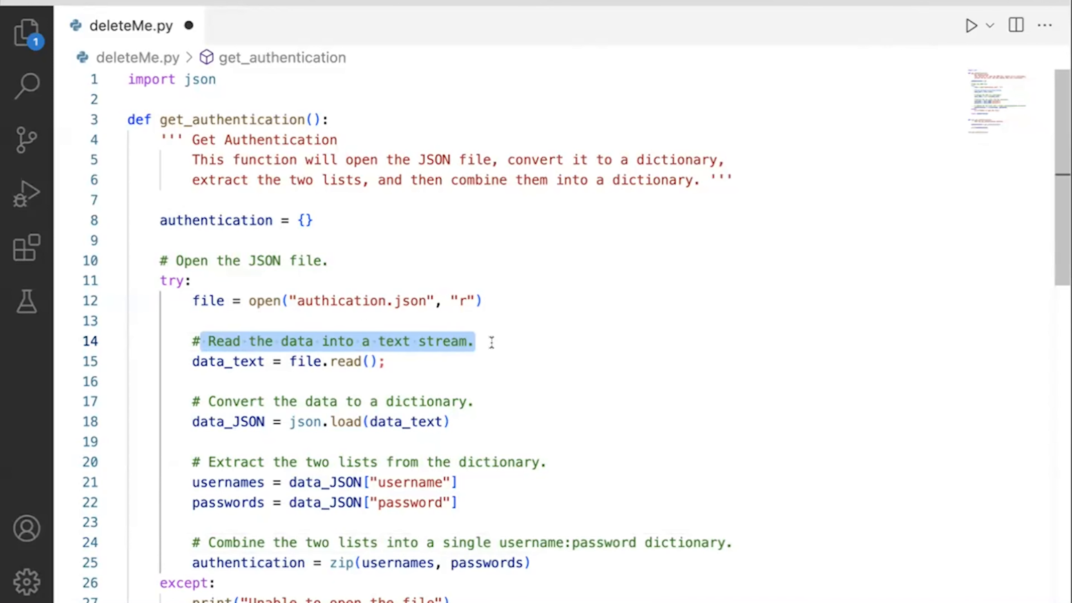
pyautogui.click(208, 140)
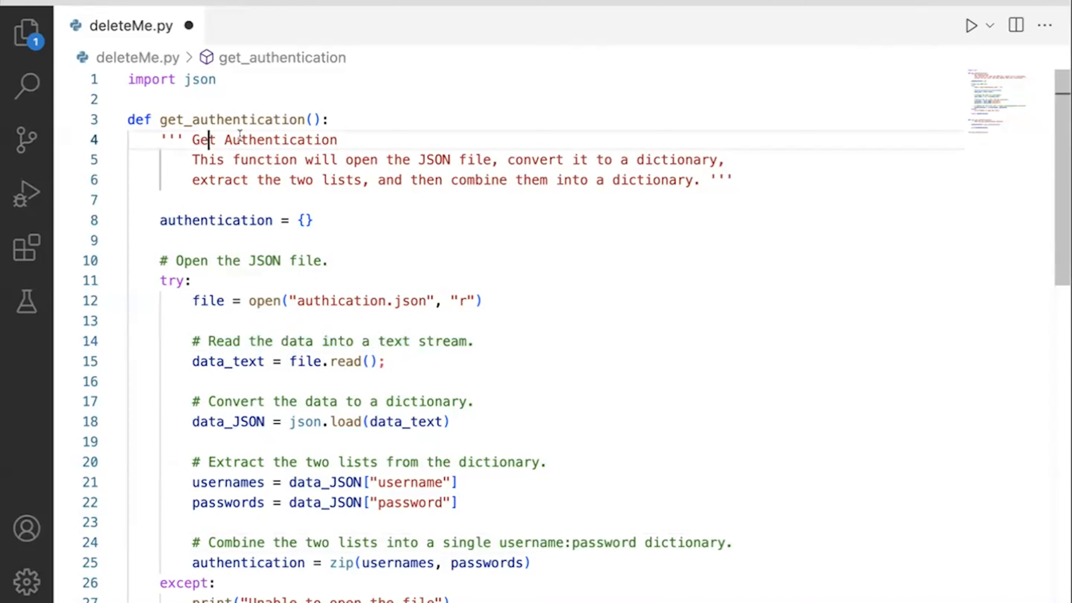
pyautogui.moveTo(212, 140); pyautogui.dragTo(694, 180)
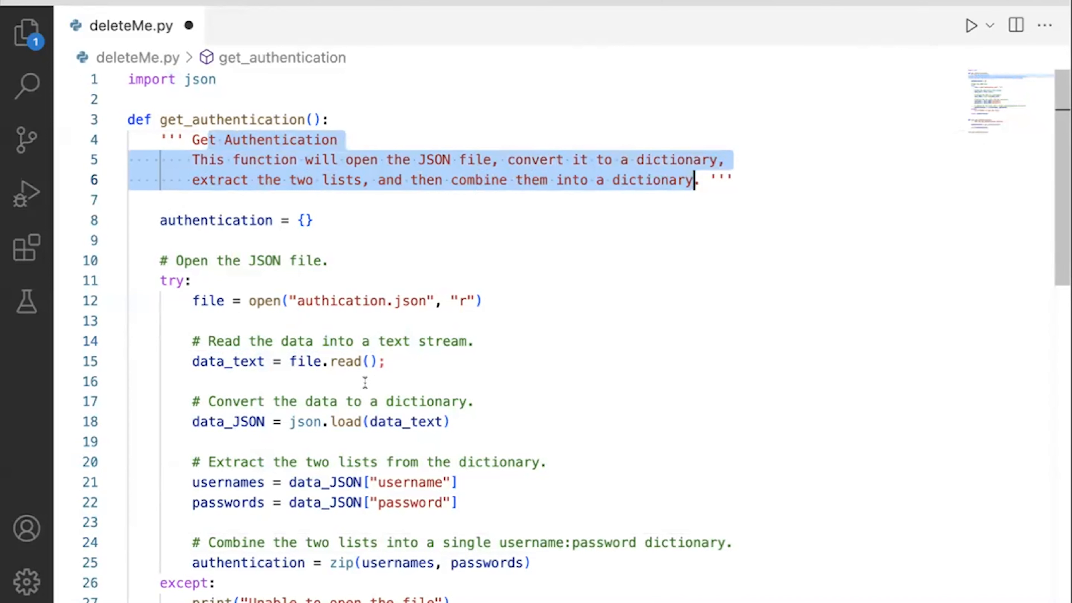
pyautogui.scroll(-3)
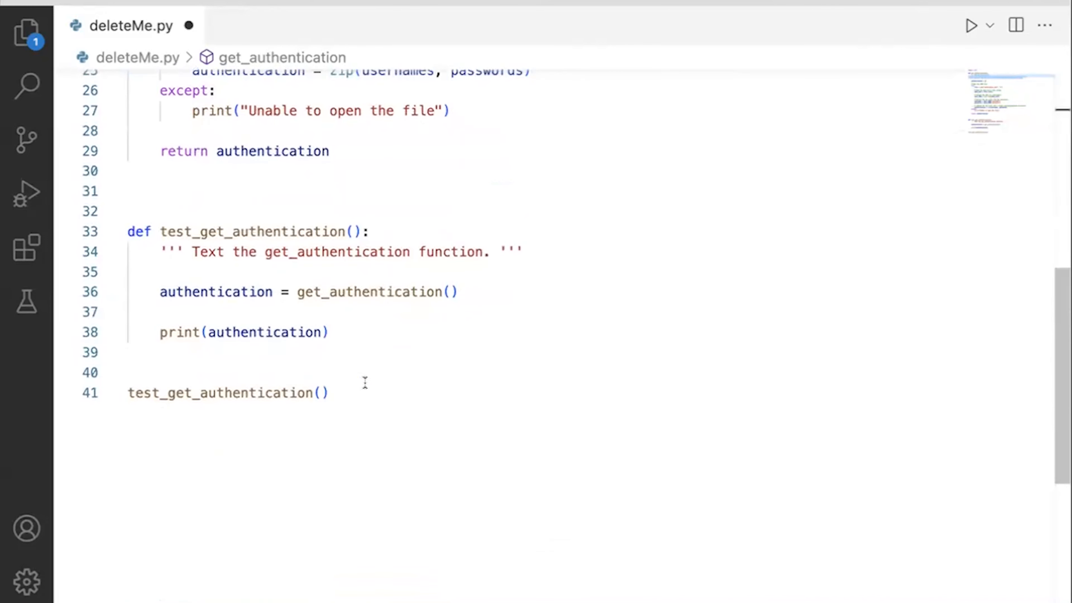